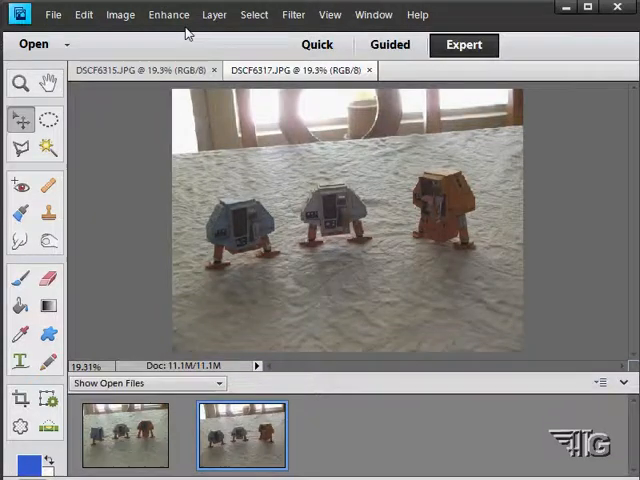
Launch Photomerge Group Shot from the Enhance menu and make the Pencil stroke thinner
click(168, 14)
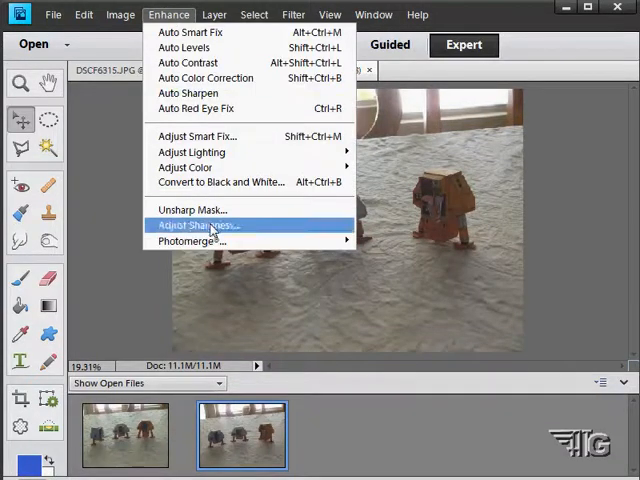
mouse_move(192, 240)
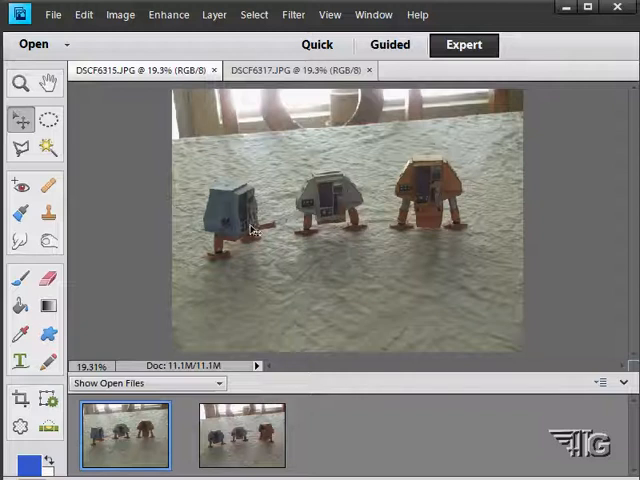
mouse_move(468, 246)
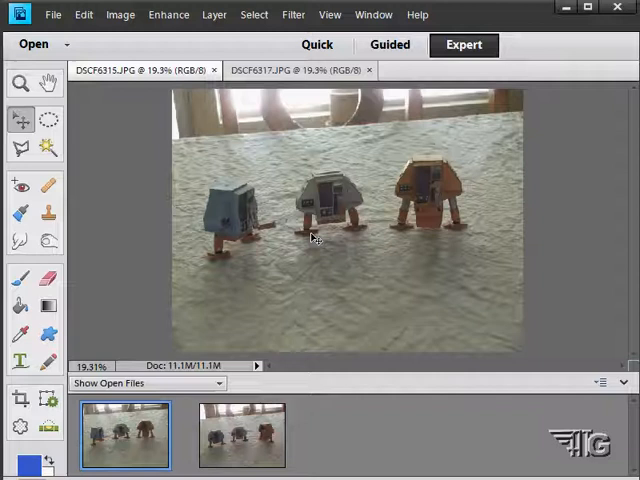
mouse_move(216, 216)
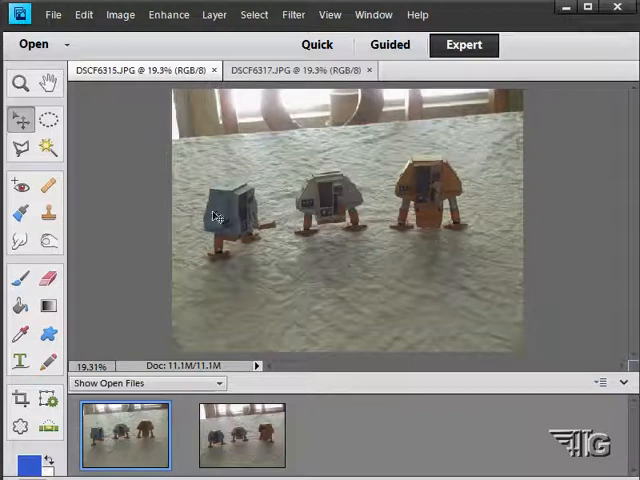
mouse_move(310, 112)
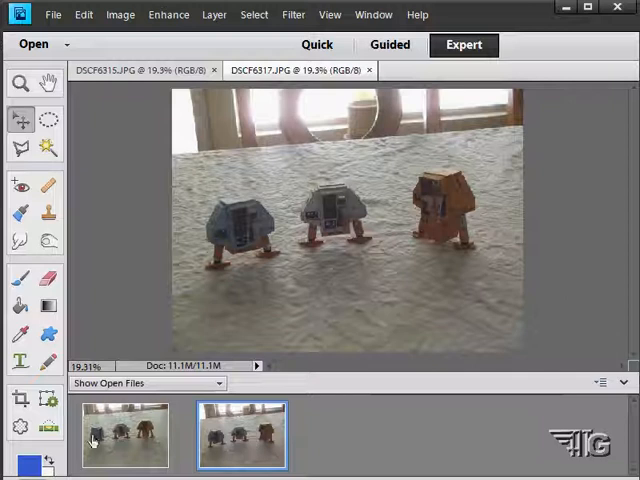
mouse_move(158, 140)
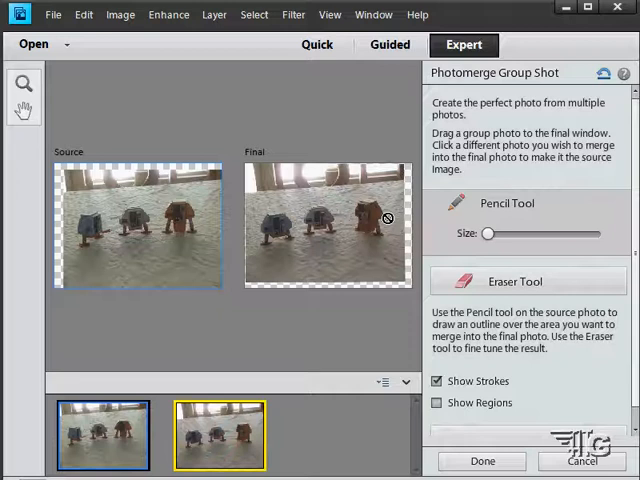
mouse_move(290, 230)
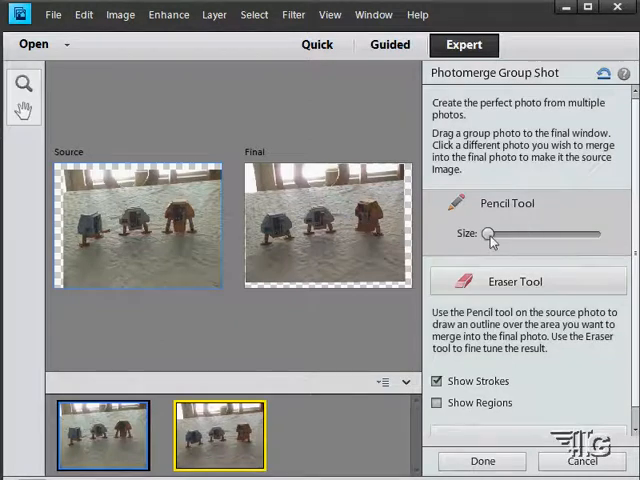
drag(490, 234, 492, 234)
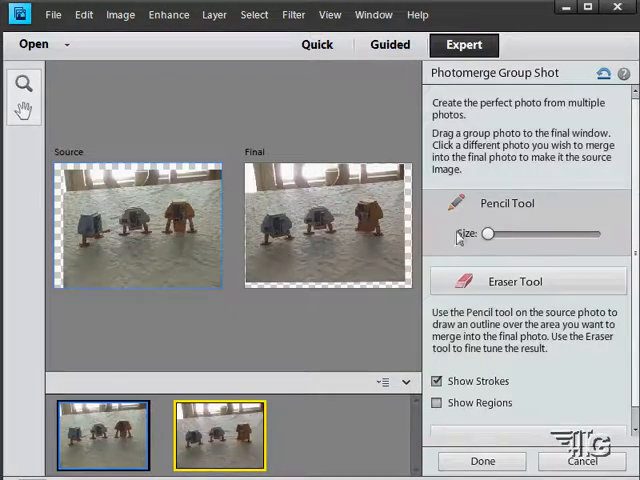
mouse_move(204, 244)
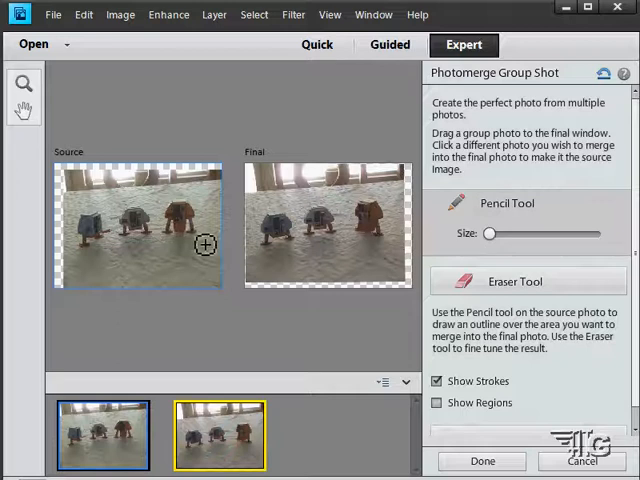
mouse_move(160, 198)
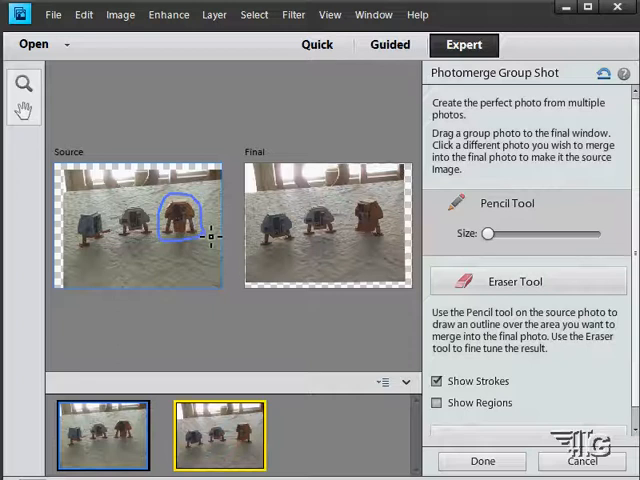
mouse_move(210, 244)
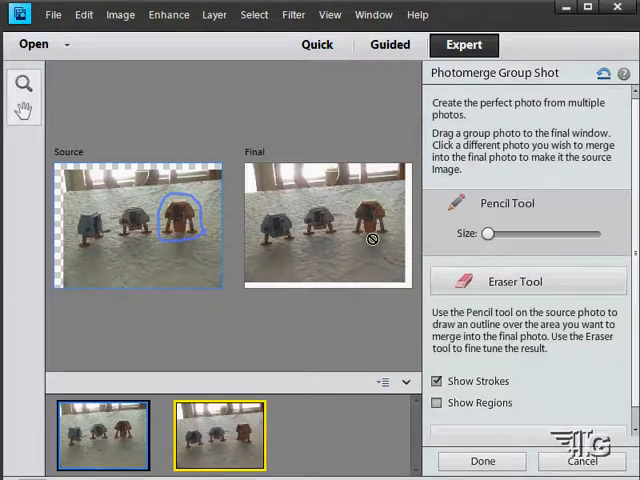
mouse_move(334, 220)
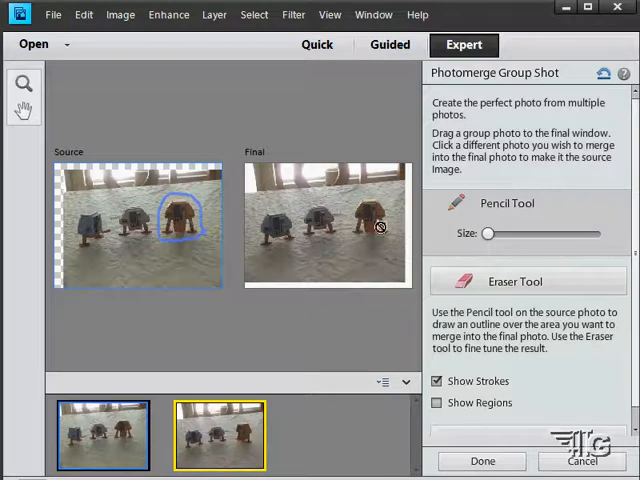
mouse_move(360, 190)
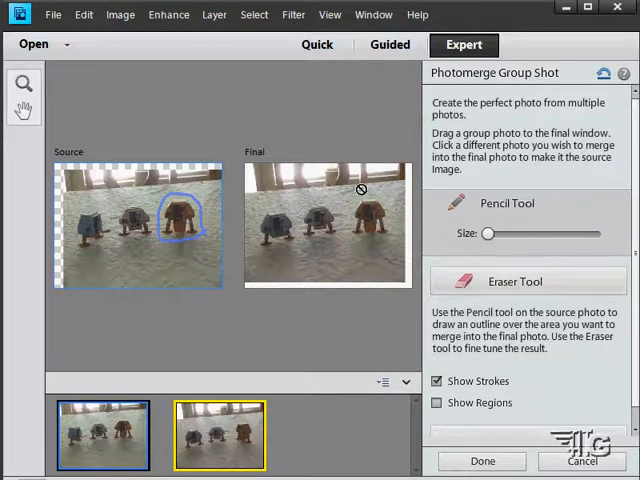
mouse_move(268, 250)
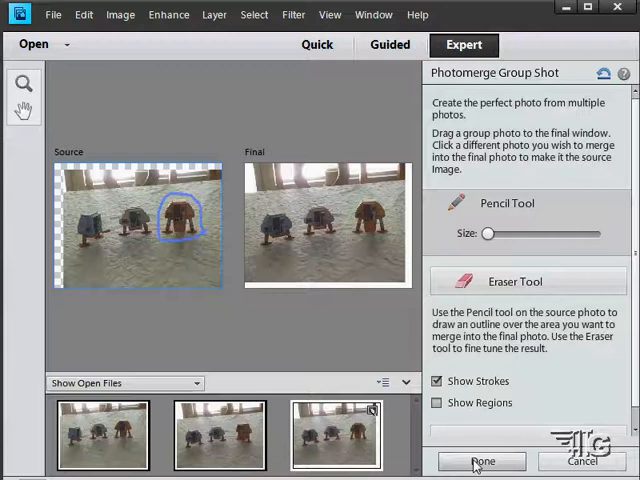
Accept the merge with Done so the combined drone photo opens as an untitled image
click(480, 460)
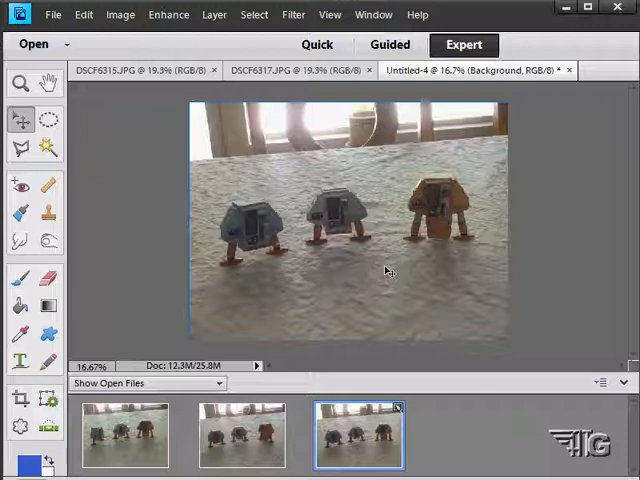
mouse_move(380, 274)
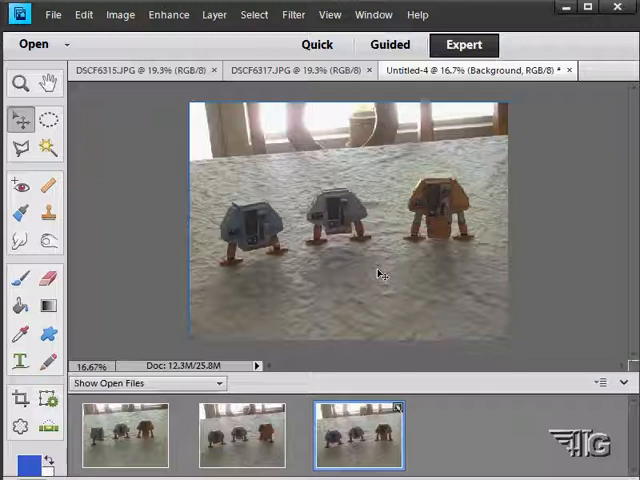
mouse_move(356, 276)
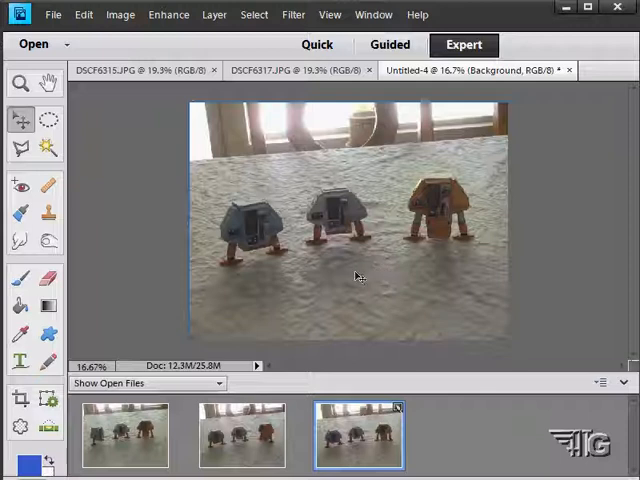
mouse_move(370, 270)
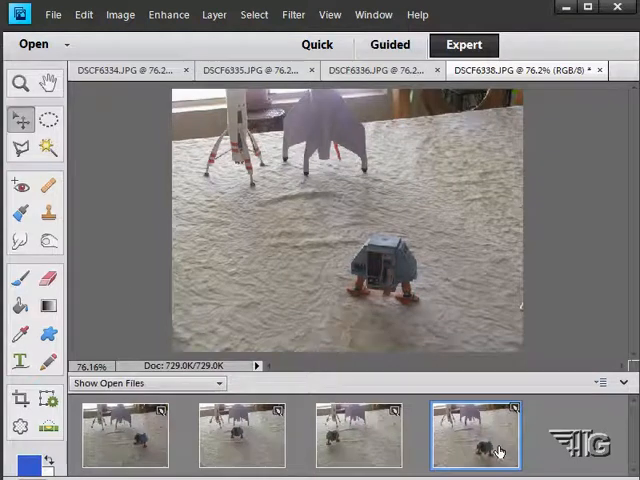
Bring up the Enhance commands over the rocket-and-drone photo to start a group shot merge
click(168, 14)
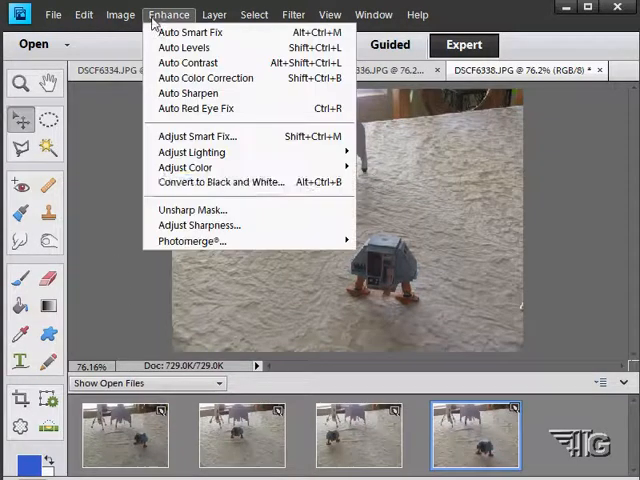
mouse_move(210, 240)
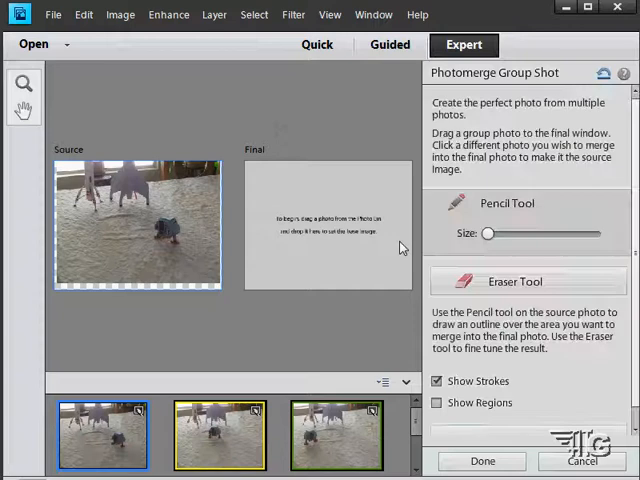
mouse_move(84, 410)
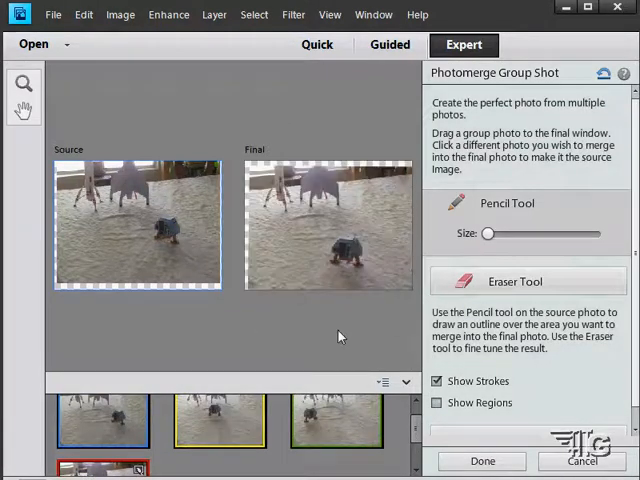
Outline the drone in the source photo with the Pencil and finish the merge with Done
click(108, 258)
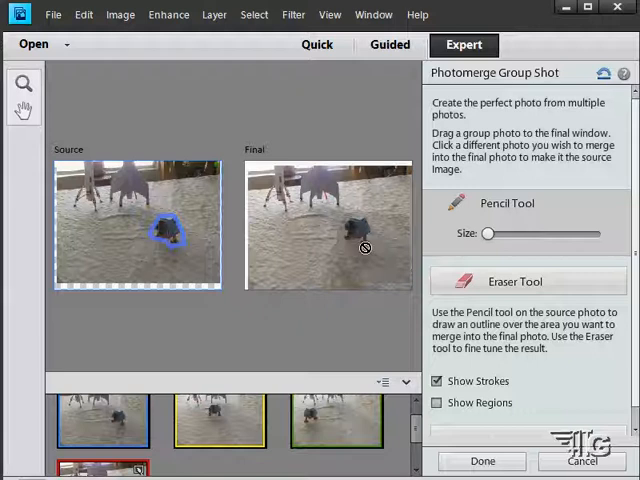
mouse_move(348, 246)
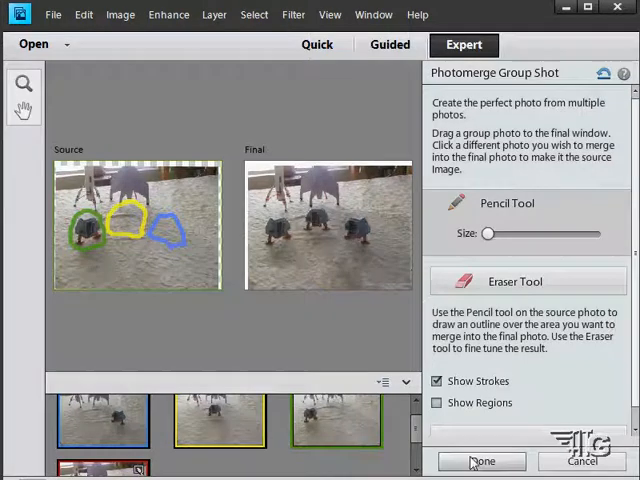
click(480, 460)
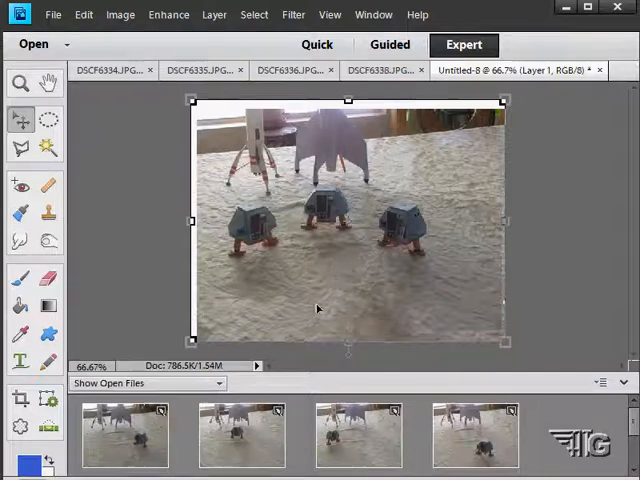
mouse_move(462, 192)
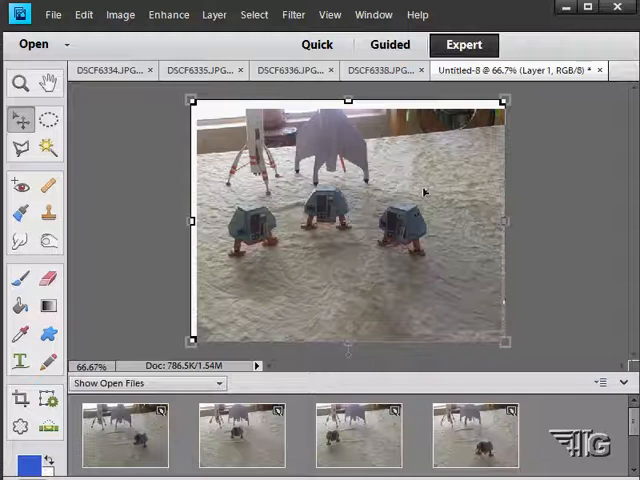
Show the Layers panel listing the merged three-drone layer above the background
click(372, 14)
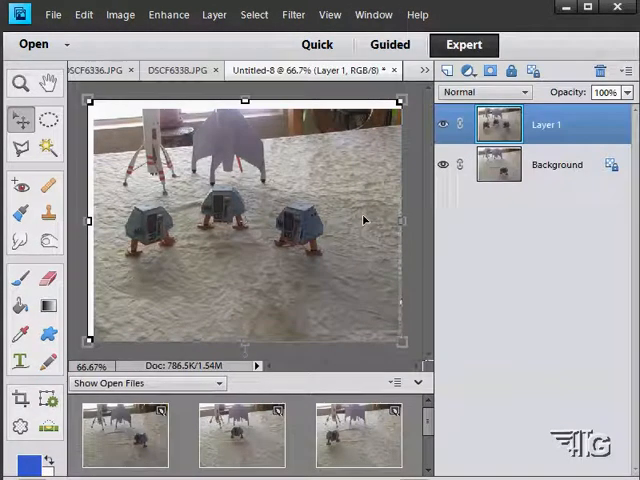
mouse_move(524, 240)
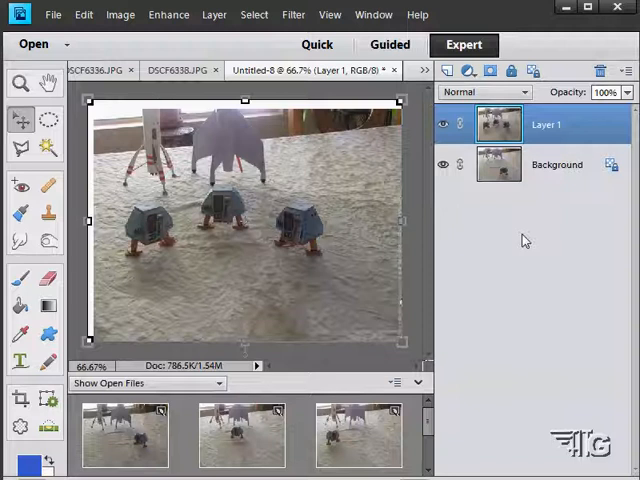
Select Layer 1 and lower its opacity to about 55% so the overlapping drone shows through
click(556, 164)
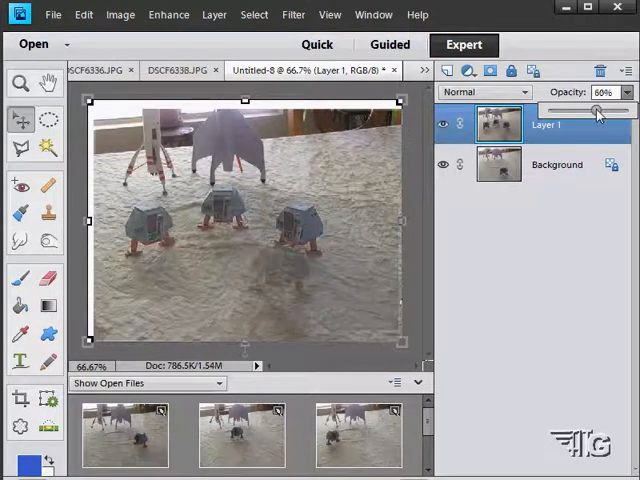
drag(596, 112, 594, 112)
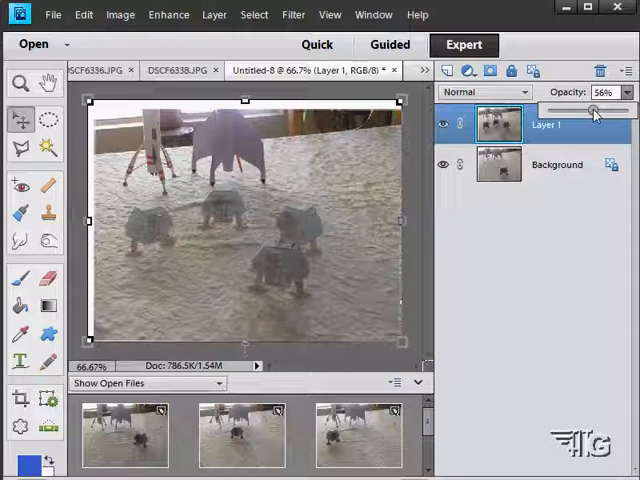
drag(592, 112, 590, 112)
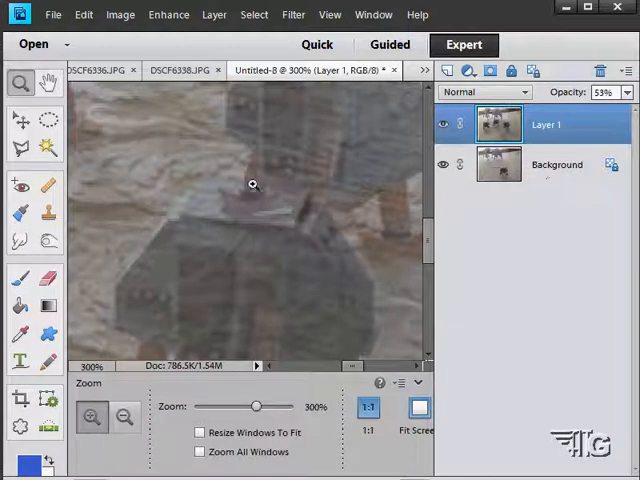
Convert Background to Layer 0, trace the overlapping drone with the Polygonal Lasso, and select Layer 1 for cleanup
click(556, 164)
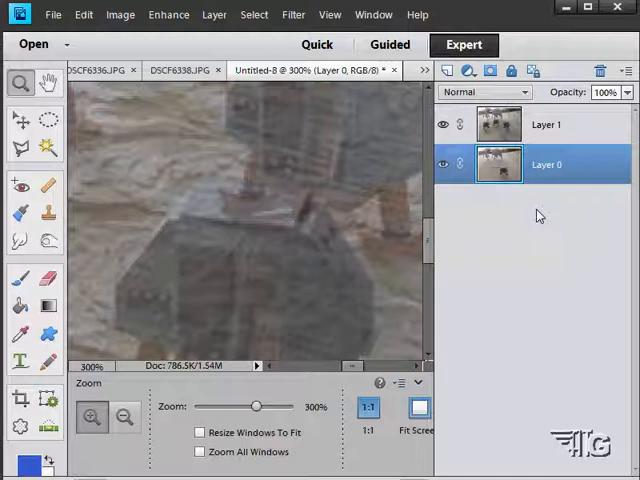
mouse_move(284, 232)
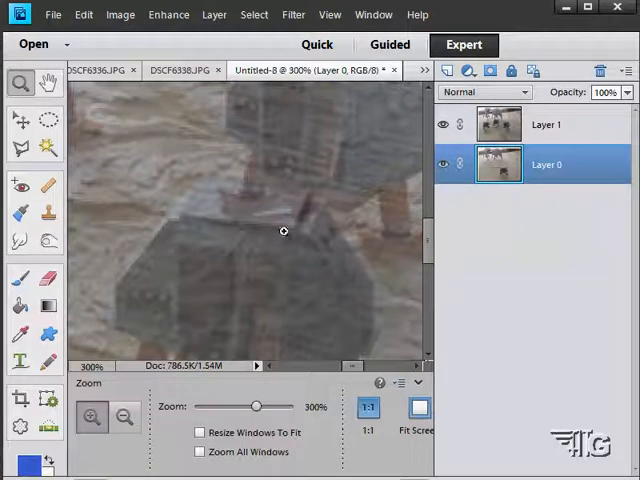
click(20, 148)
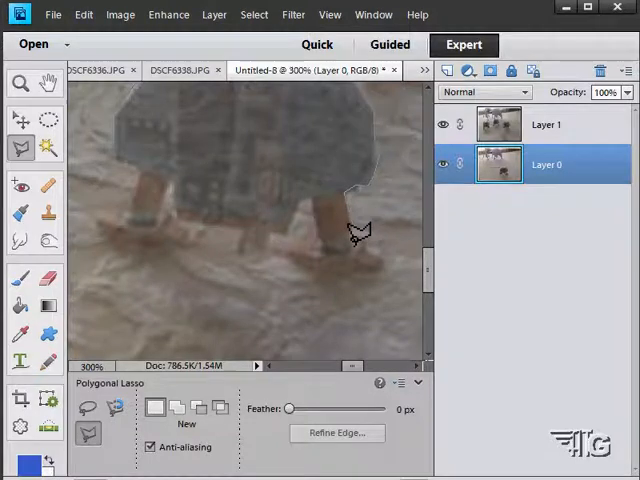
click(356, 230)
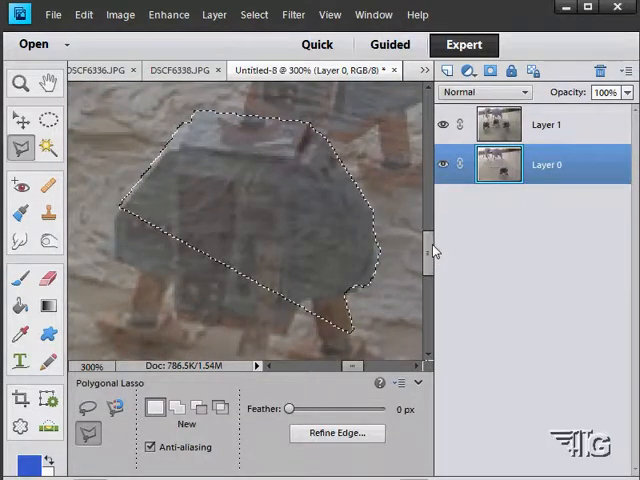
click(546, 124)
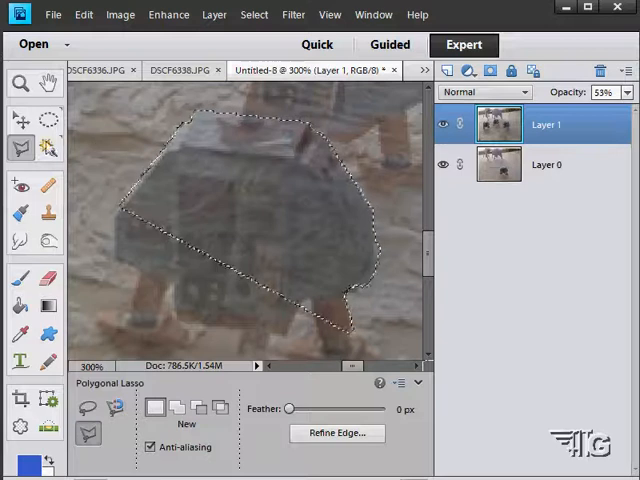
mouse_move(498, 120)
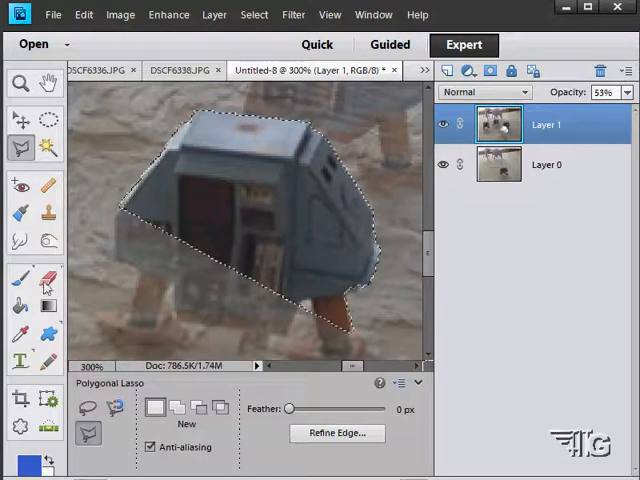
click(254, 14)
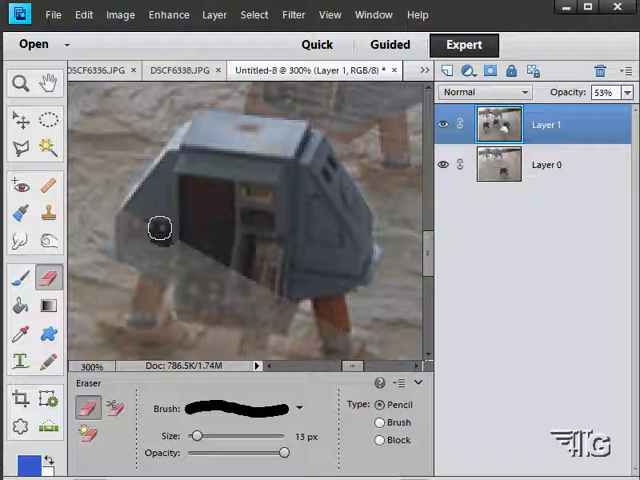
Erase the ghosted edges around the drone's left side, body and legs on Layer 1 with a 13 px eraser
drag(160, 228, 116, 244)
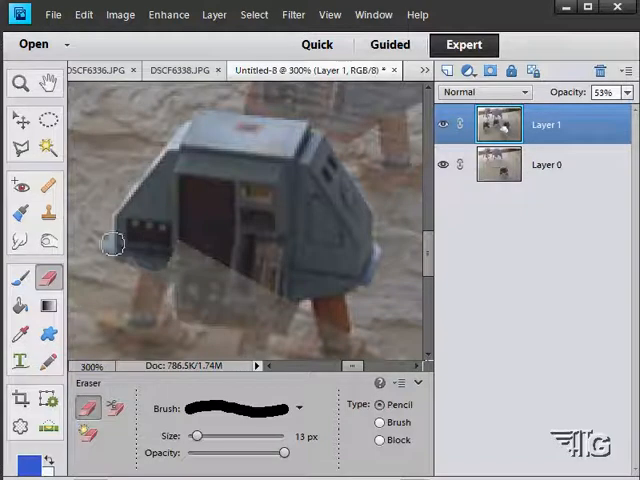
drag(112, 244, 118, 318)
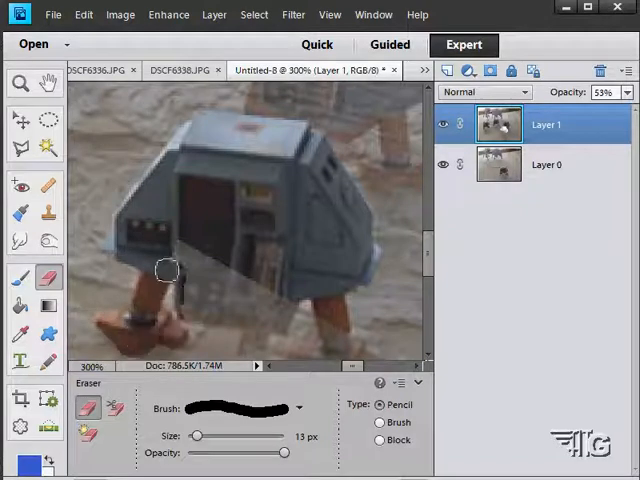
drag(168, 268, 206, 264)
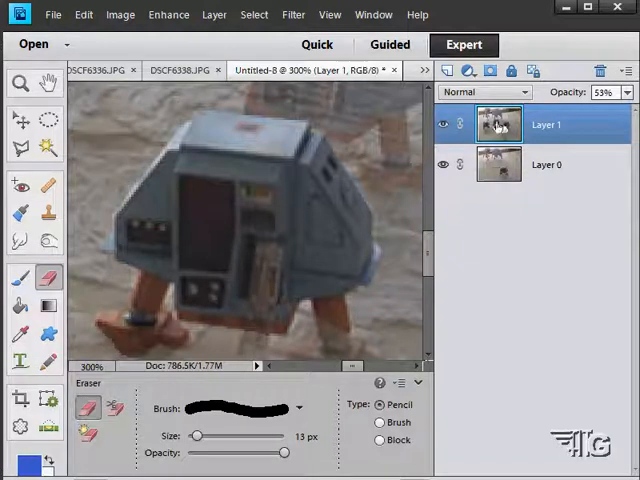
mouse_move(308, 302)
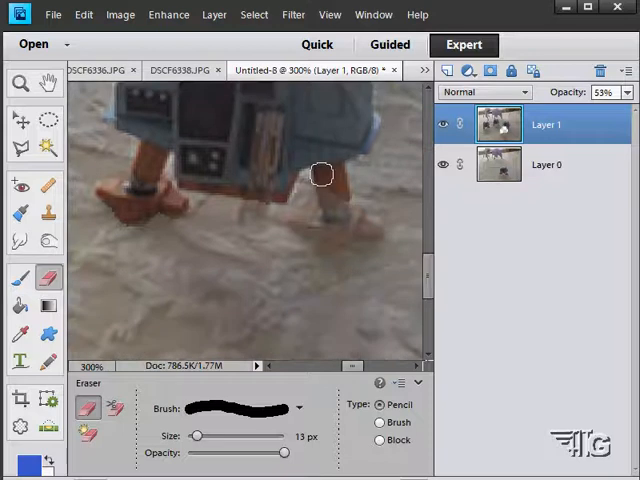
drag(320, 176, 350, 212)
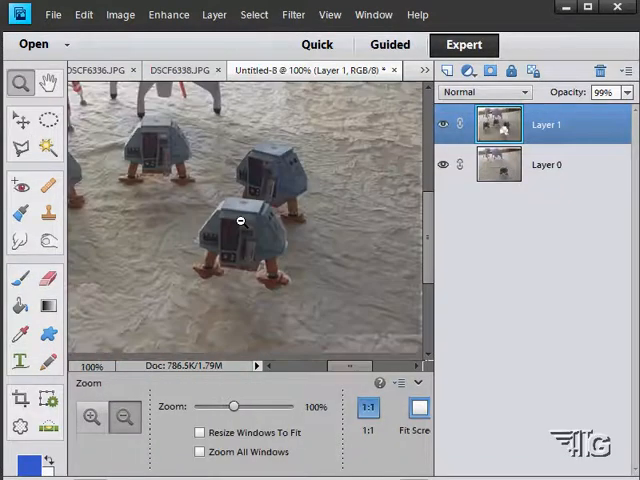
Fit the whole photo in view to show all four solid drones before the paper rockets
click(124, 416)
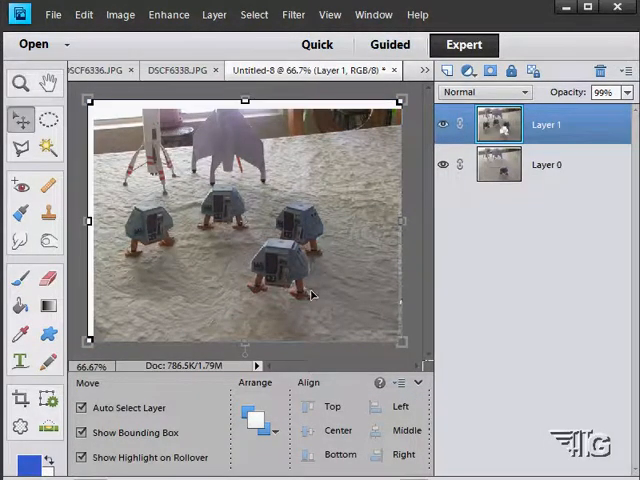
mouse_move(176, 300)
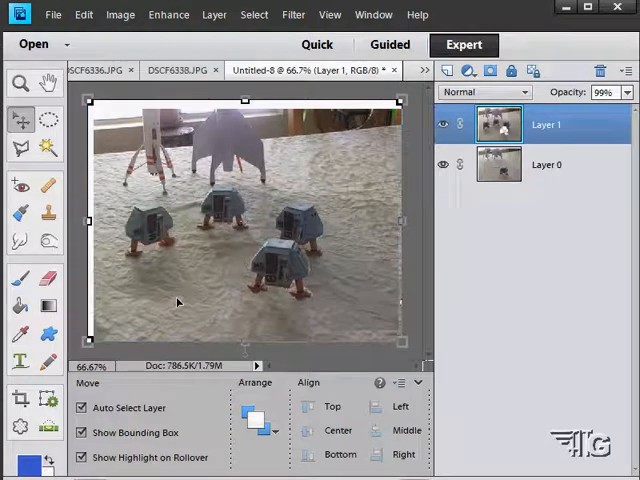